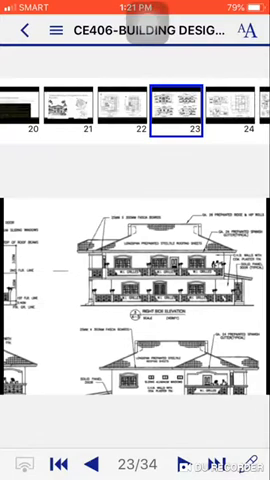
Scroll through the CE406 plan set pages toward the later sheets
{"action": "scroll", "scroll_direction": "down", "scroll_amount": 3}
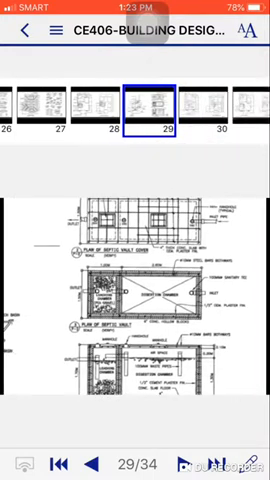
Jump to page 30, the first floor lighting plan, from the thumbnail strip
{"action": "left_click", "coordinate": [210, 100]}
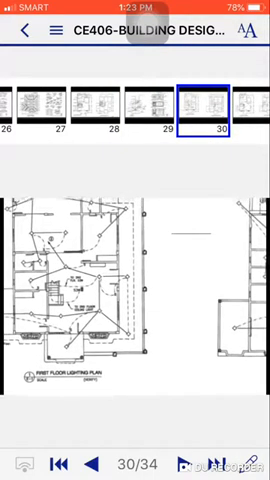